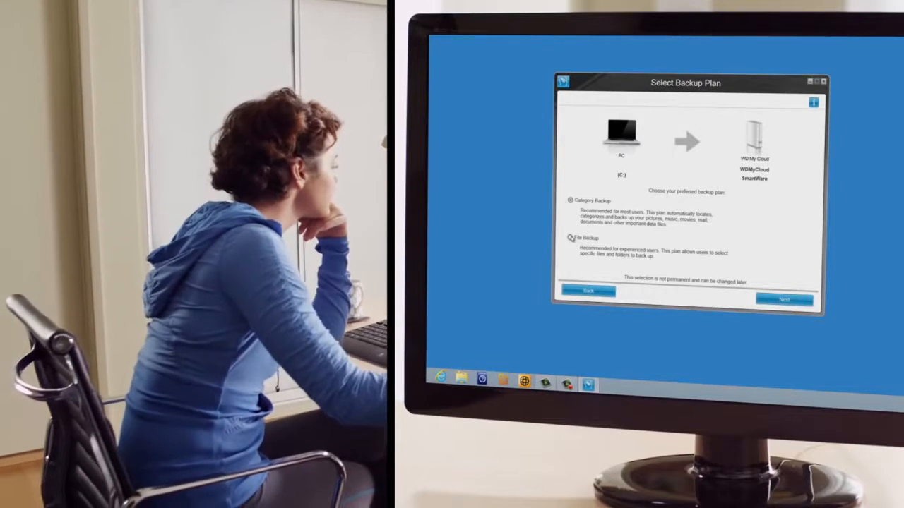
Step: Confirm the Category Backup plan and start backing up the PC to WD My Cloud
left_click(783, 299)
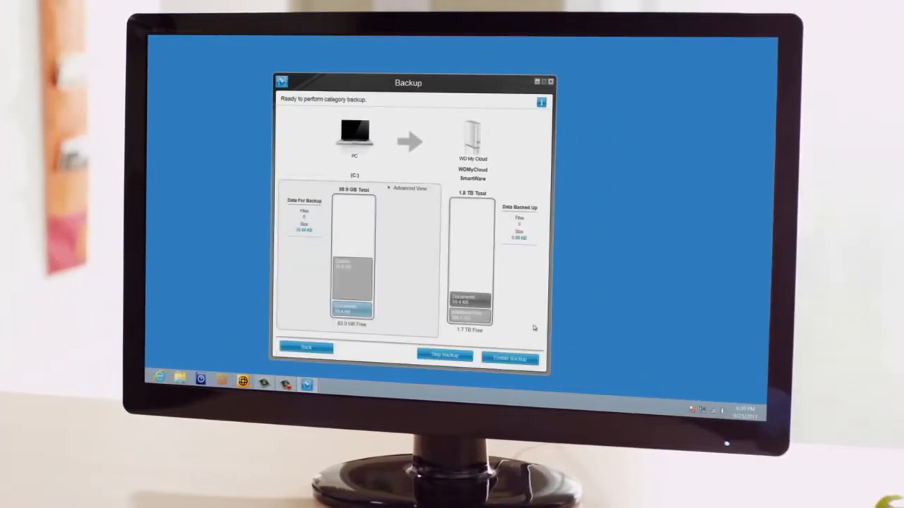
left_click(509, 358)
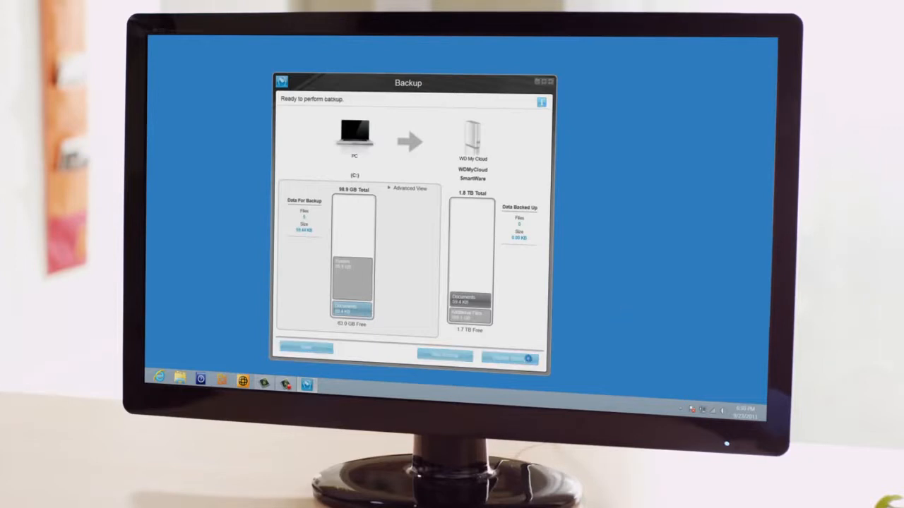